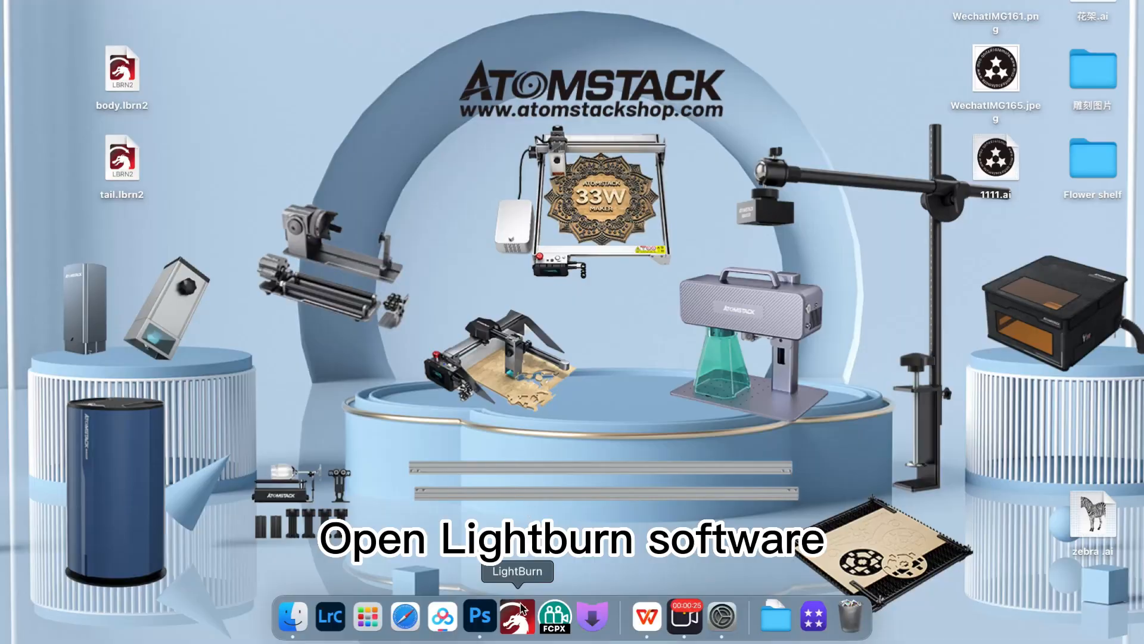
Step: Launch LightBurn from the Dock and open body.lbrn2 from the Desktop
left_click(516, 617)
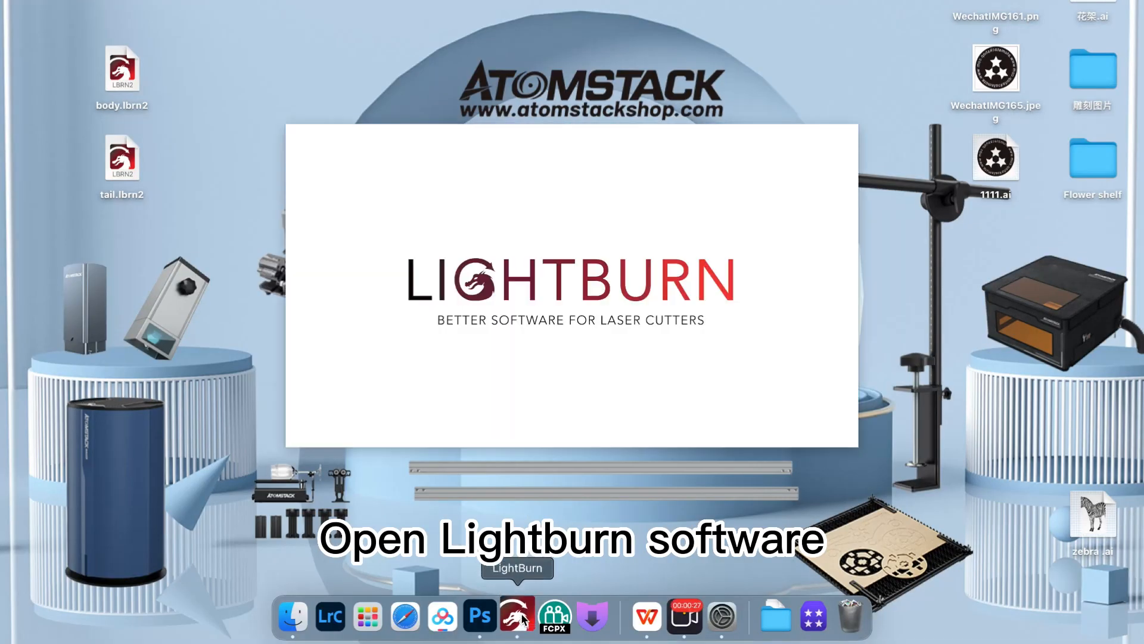
left_click(517, 616)
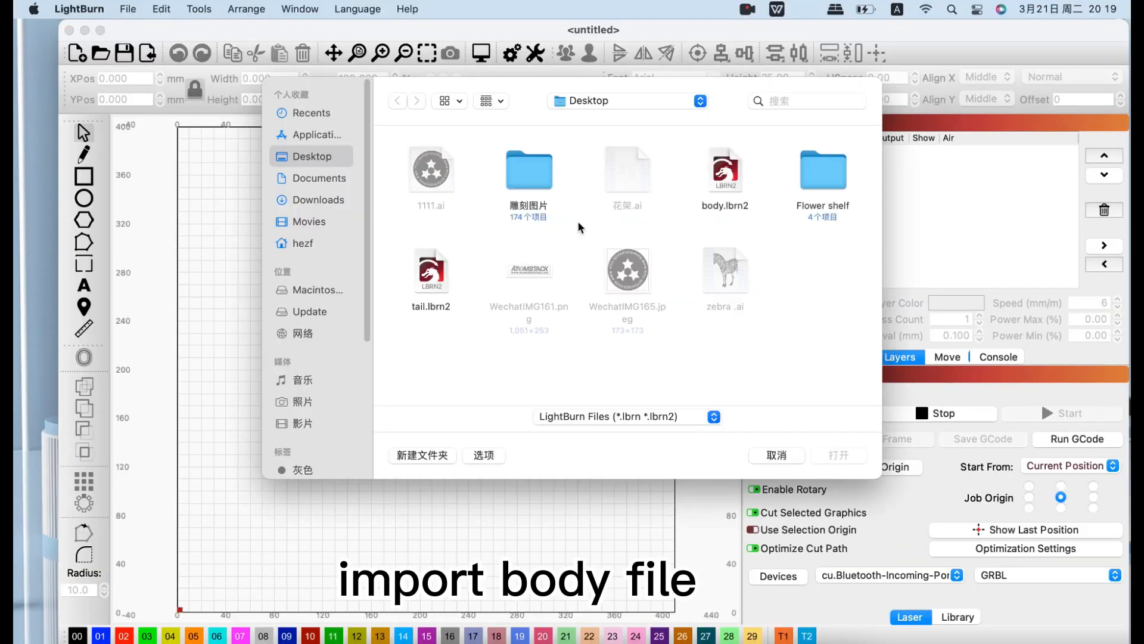
left_click(725, 170)
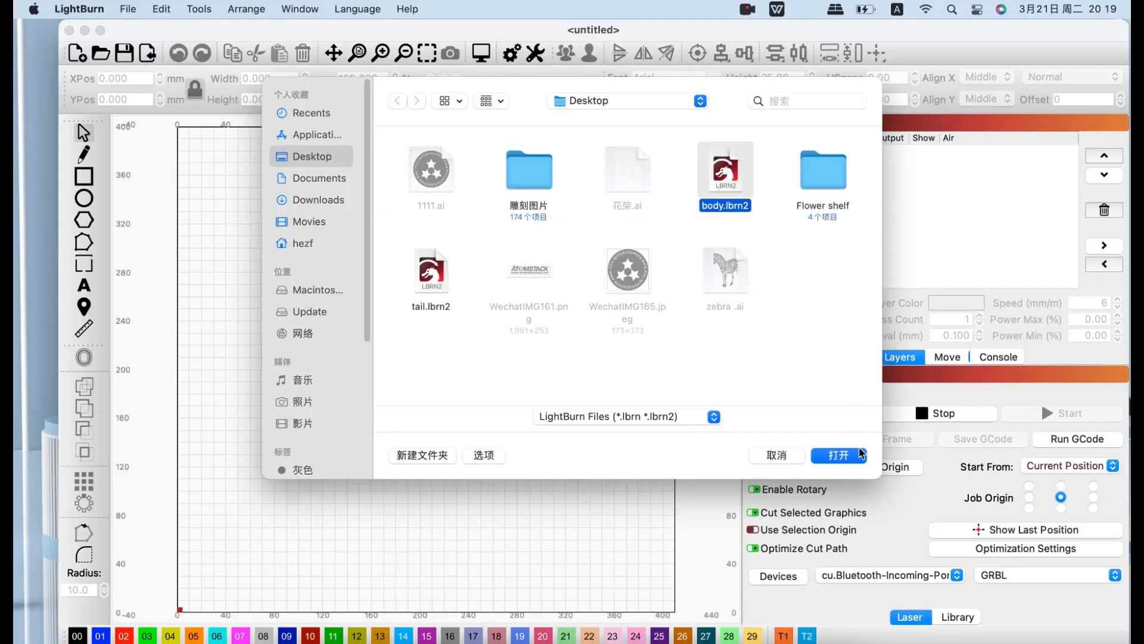
left_click(839, 455)
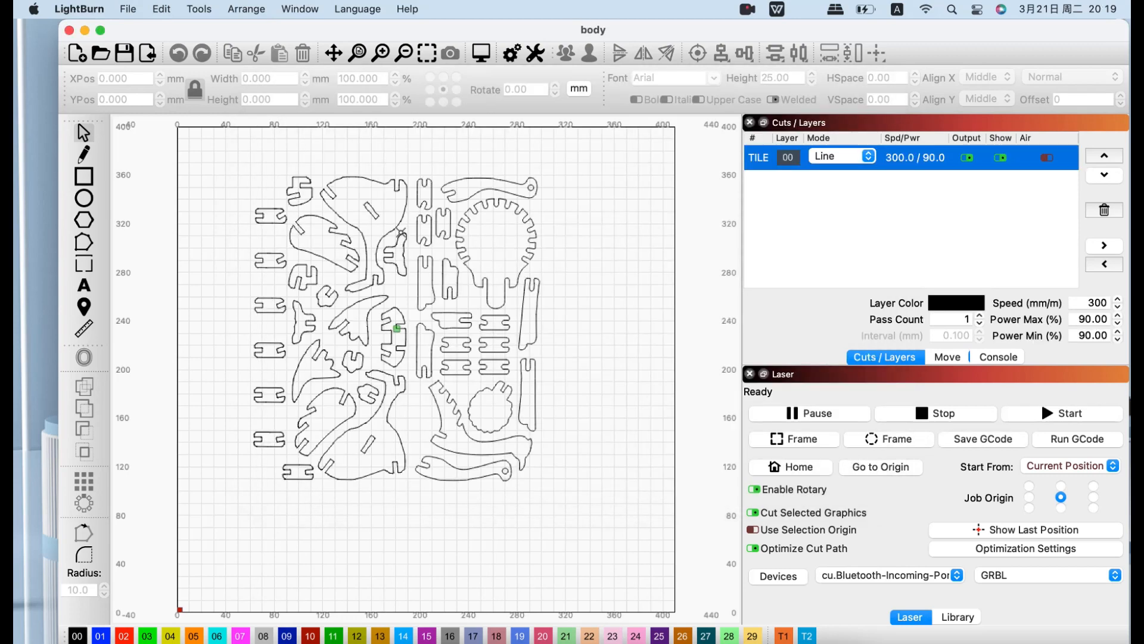
mouse_move(222, 157)
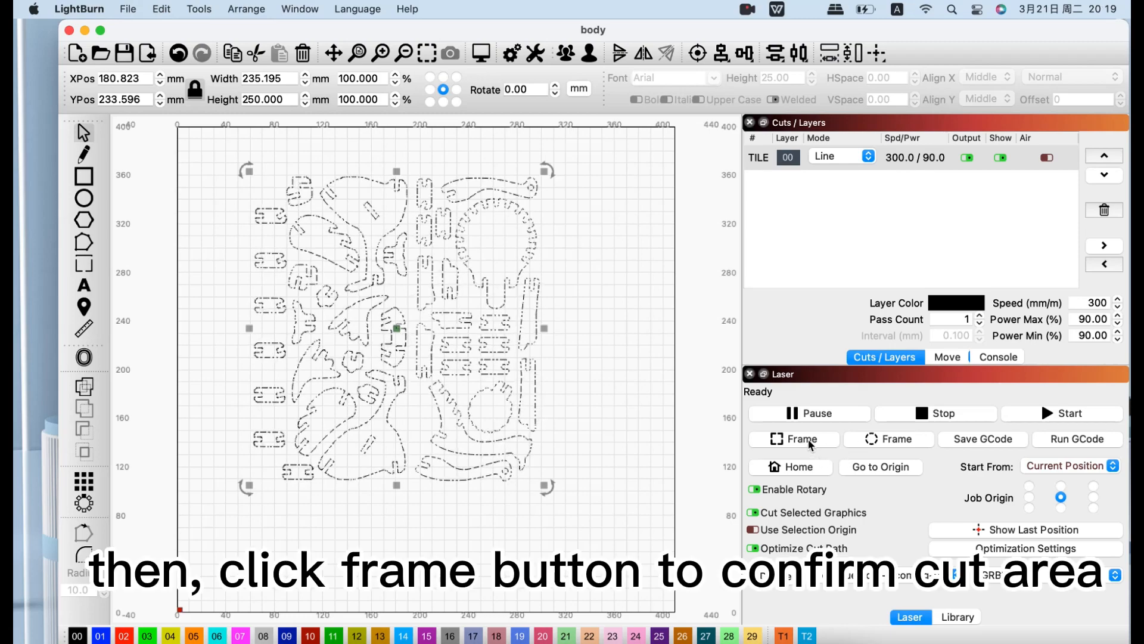
mouse_move(792, 438)
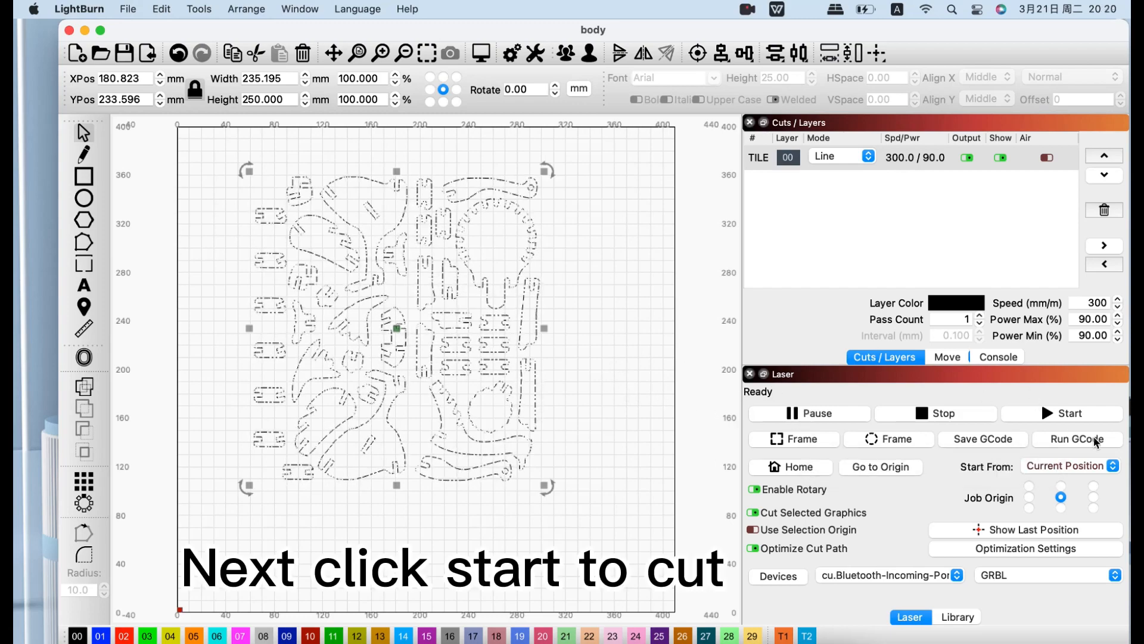
mouse_move(1071, 413)
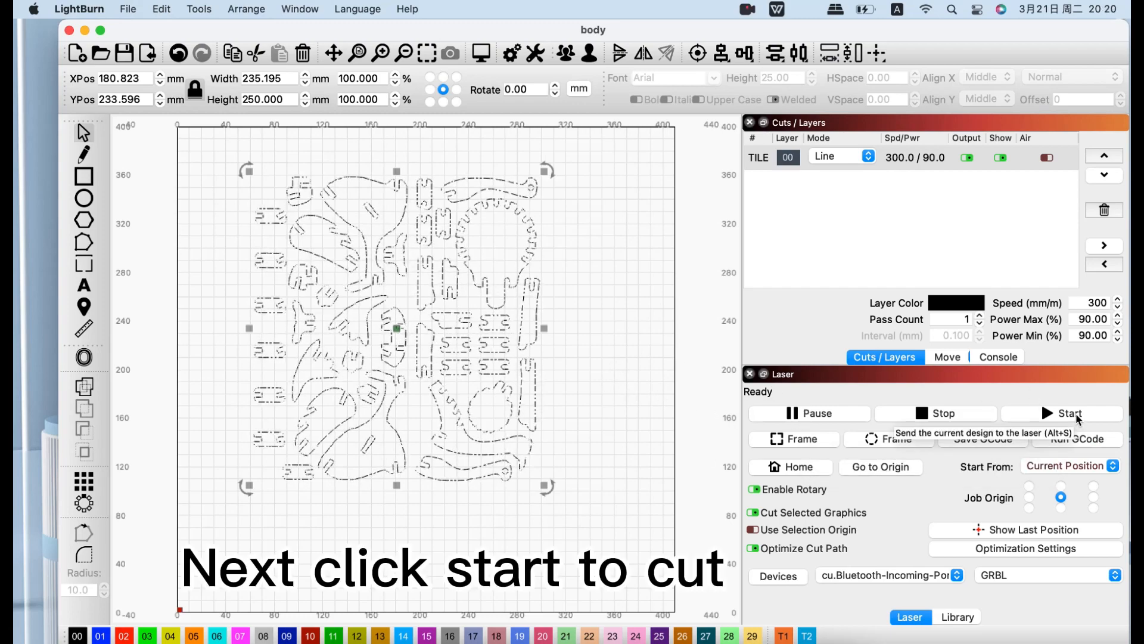